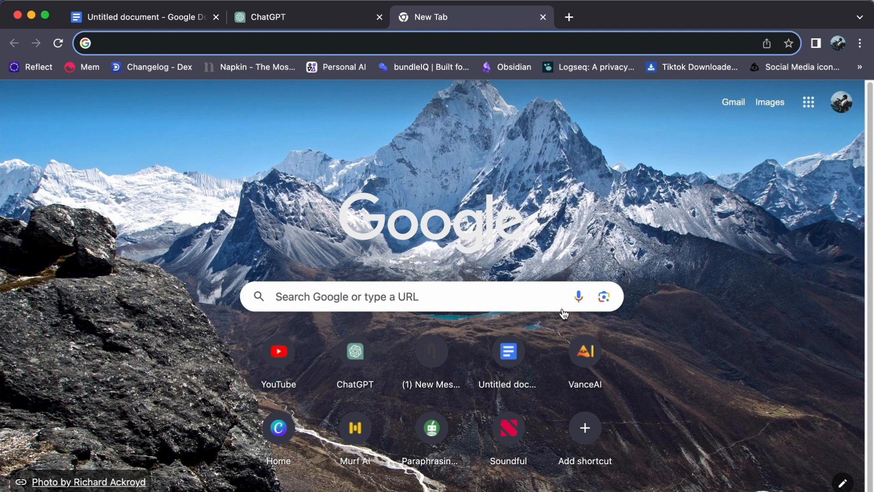
Navigate the new tab to openart.ai to load the OpenArt home page
{"action": "type", "text": "openart.ai/home"}
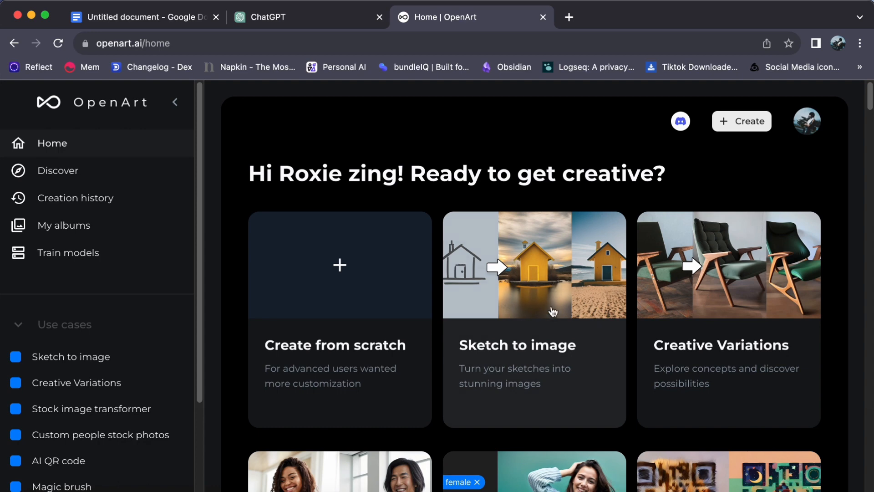
{"action": "scroll", "scroll_direction": "down", "scroll_amount": 3}
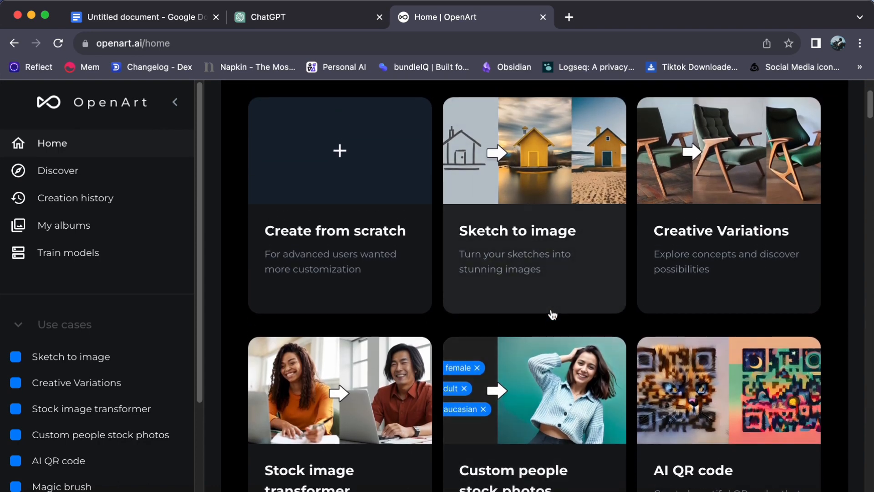
{"action": "mouse_move", "coordinate": [409, 436]}
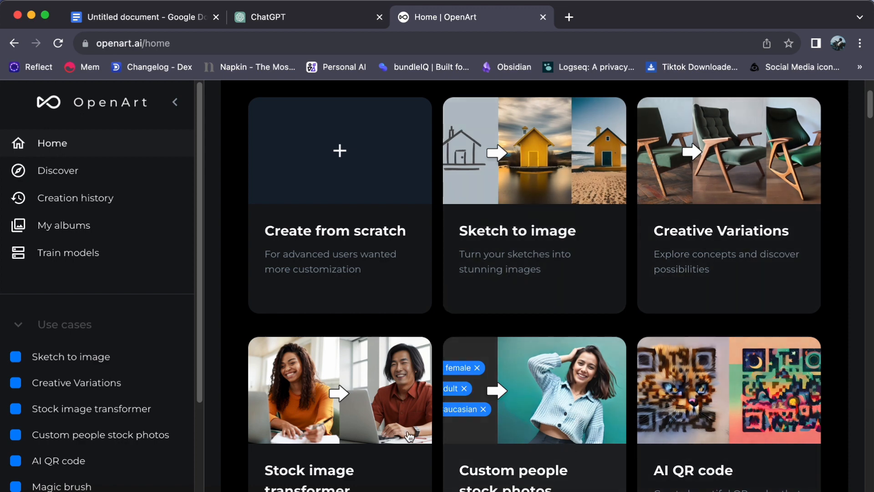
{"action": "mouse_move", "coordinate": [630, 346]}
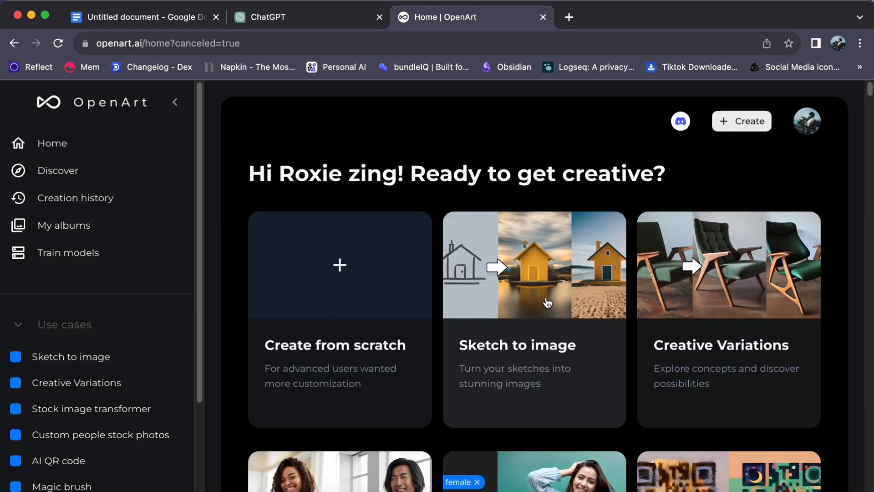
{"action": "mouse_move", "coordinate": [738, 339]}
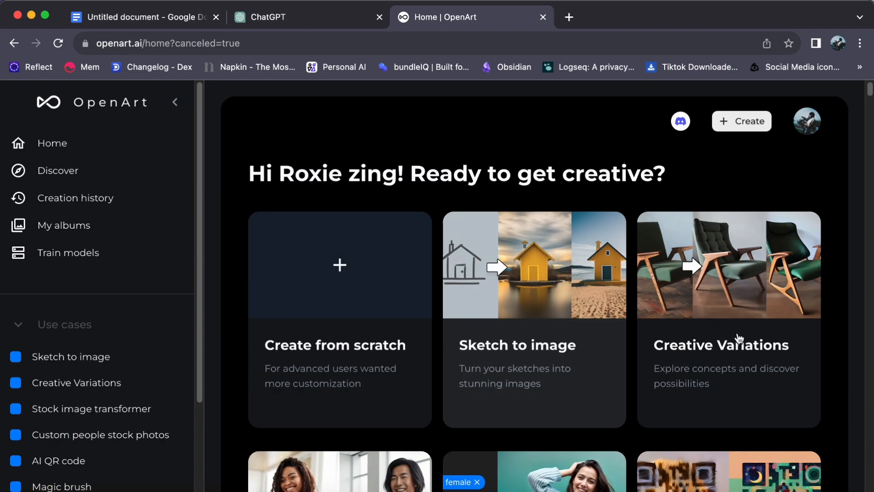
{"action": "scroll", "scroll_direction": "down", "scroll_amount": 3}
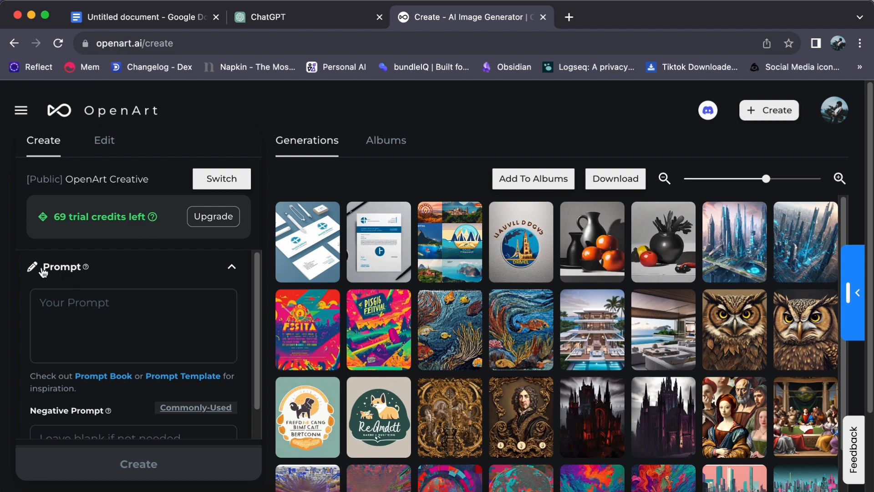
{"action": "mouse_move", "coordinate": [81, 267]}
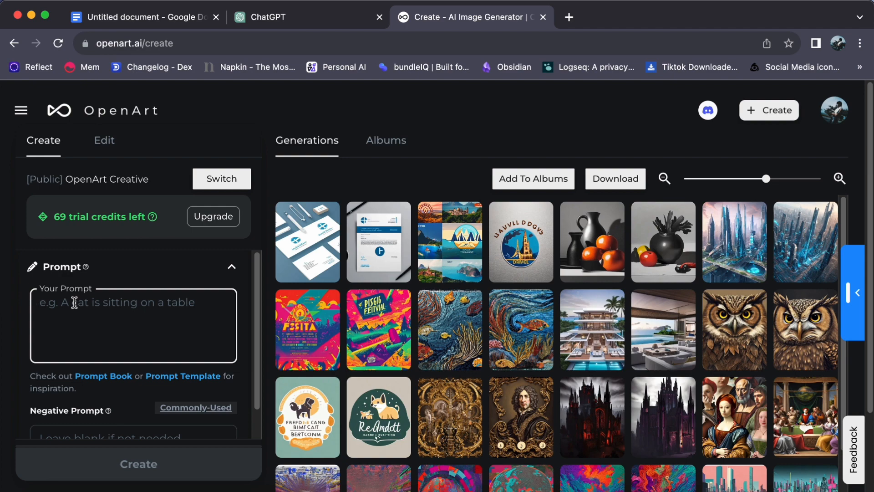
Enter the prompt 'a logo for a boutique hotel in a historic building, combining classic and contemporary...'
{"action": "type", "text": "\"a logo for a boutique hotel in a historic building, combining classic and contemporary design elements\""}
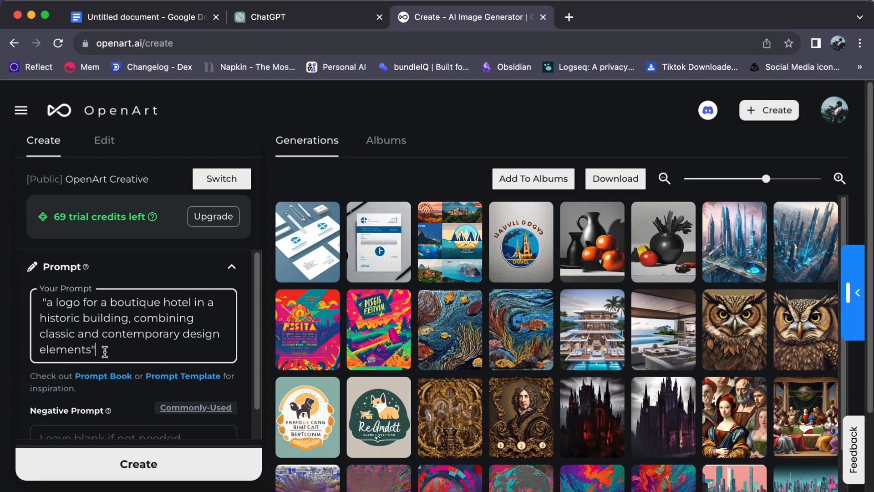
{"action": "mouse_move", "coordinate": [117, 374]}
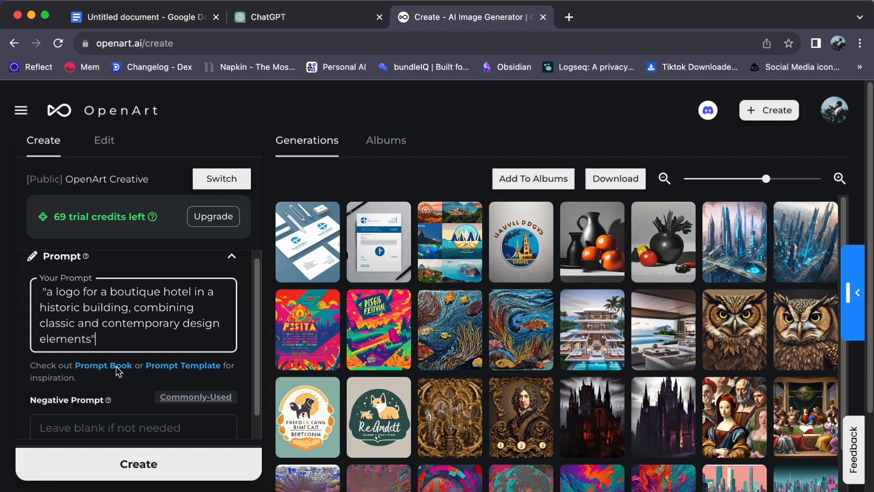
{"action": "scroll", "scroll_direction": "down", "scroll_amount": 3}
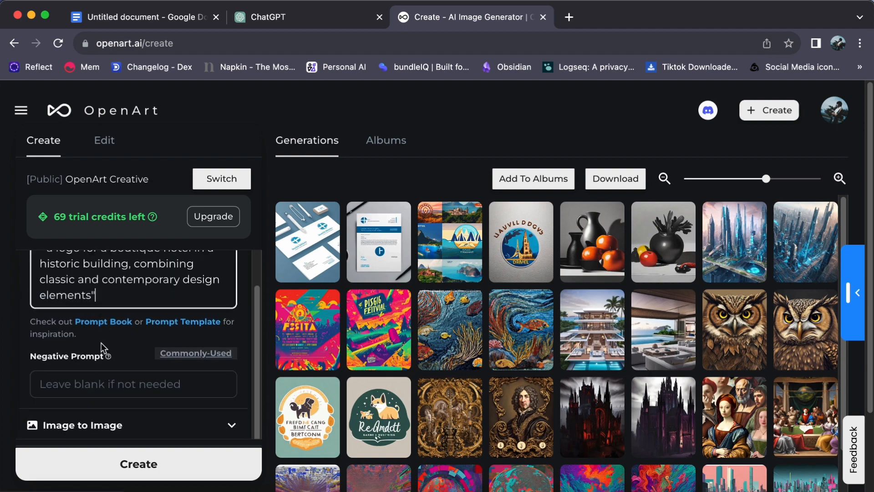
{"action": "left_click", "coordinate": [133, 383]}
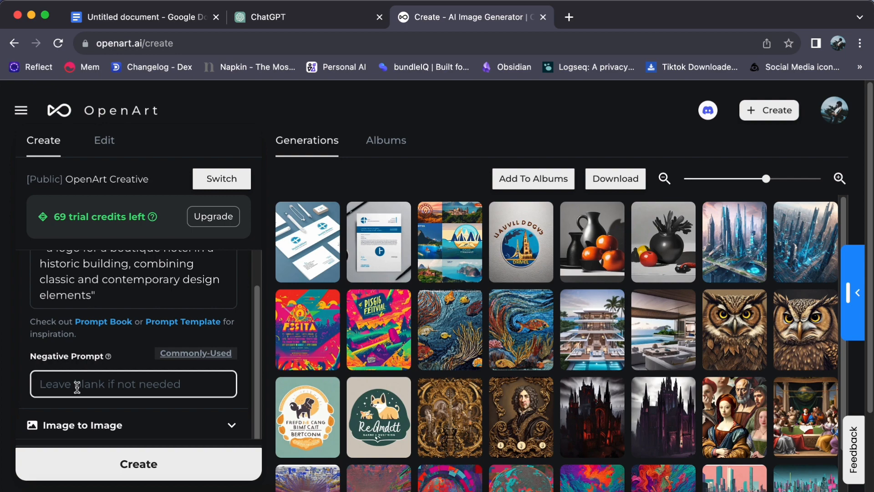
{"action": "type", "text": "negative contrast"}
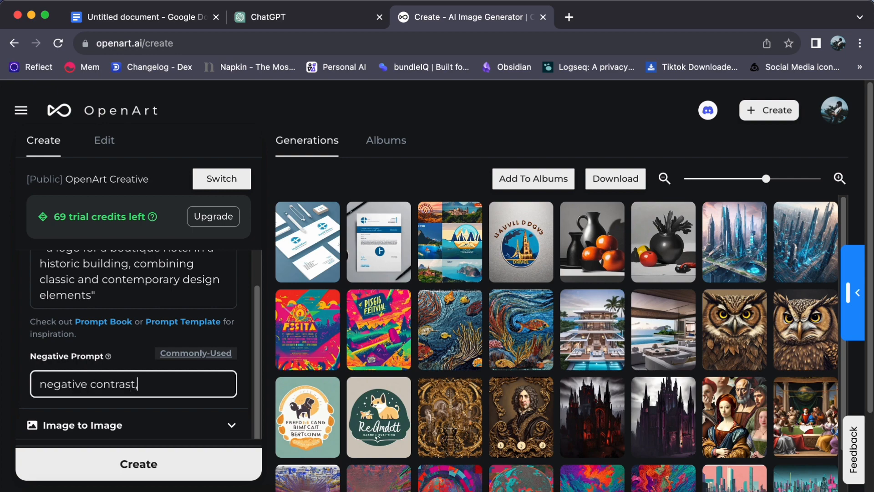
{"action": "type", "text": ", low expos"}
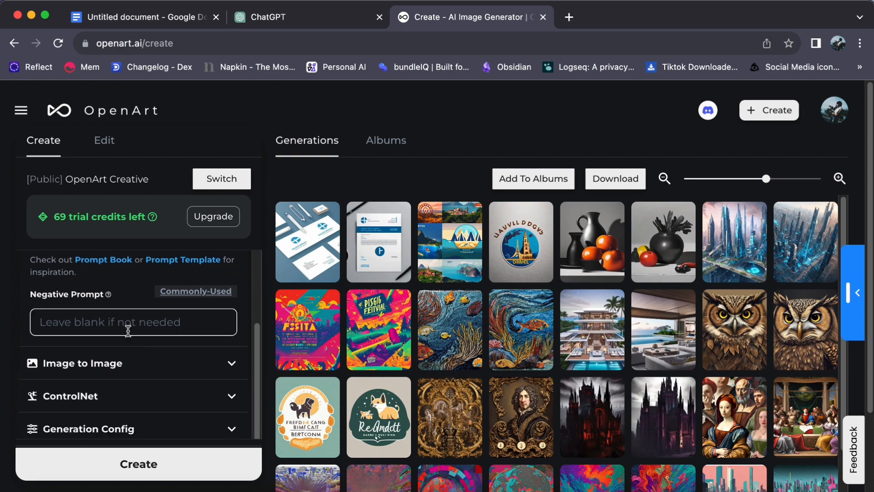
{"action": "scroll", "scroll_direction": "down", "scroll_amount": 3}
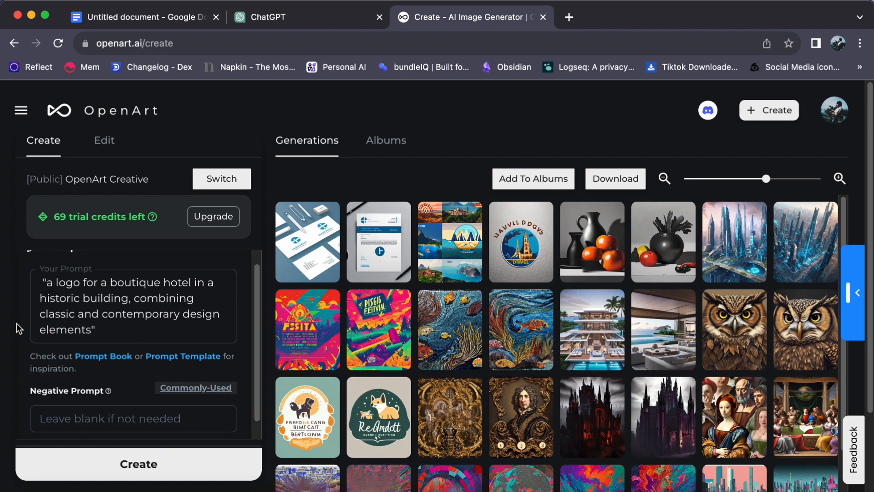
{"action": "mouse_move", "coordinate": [18, 327]}
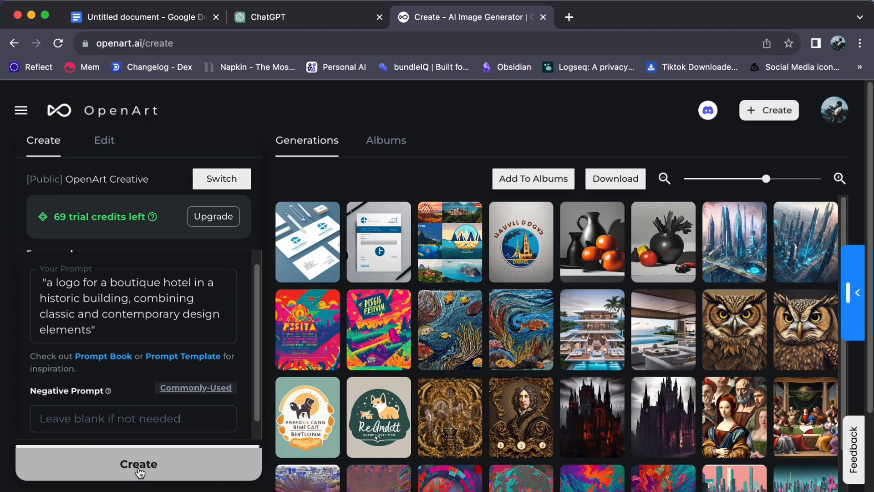
{"action": "left_click", "coordinate": [138, 463]}
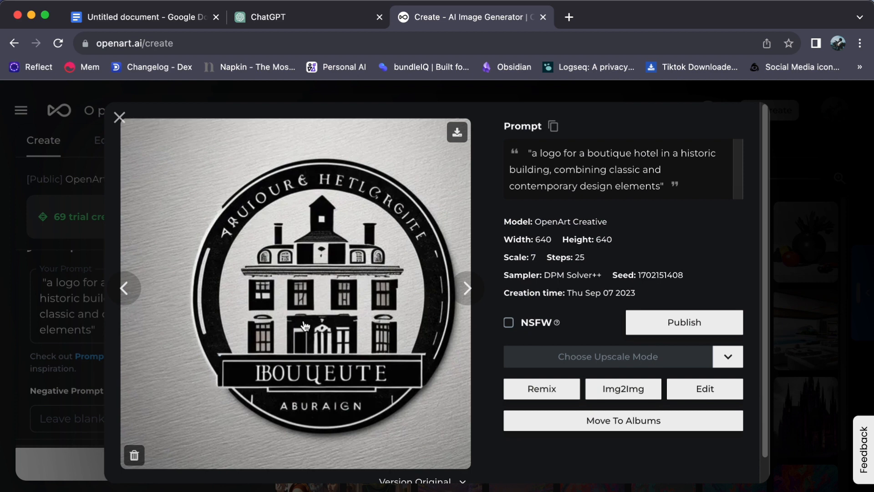
{"action": "mouse_move", "coordinate": [292, 309]}
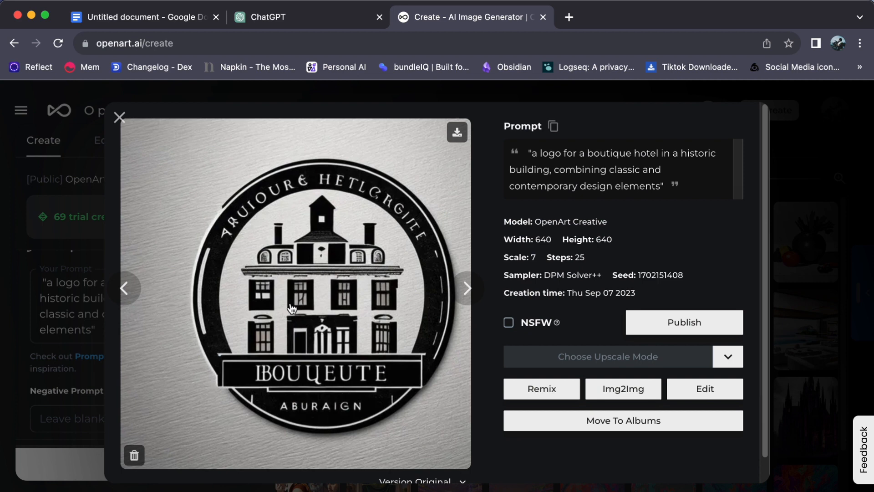
{"action": "left_click", "coordinate": [466, 288]}
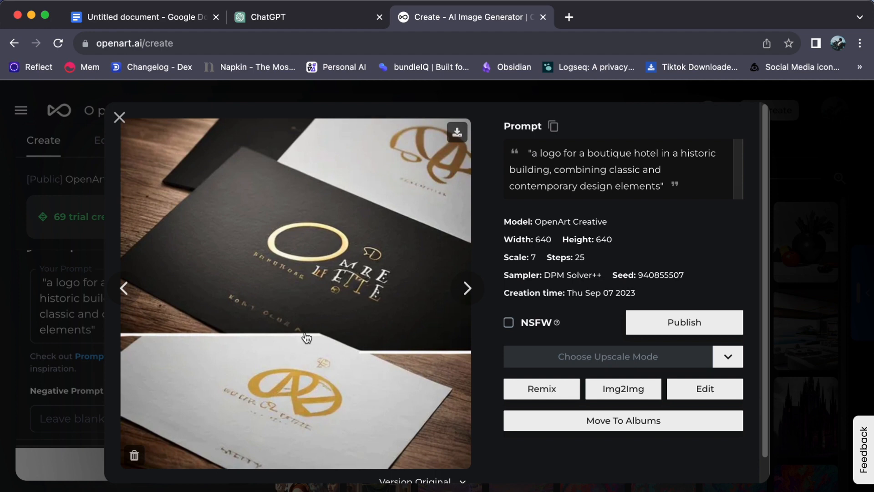
{"action": "mouse_move", "coordinate": [147, 292]}
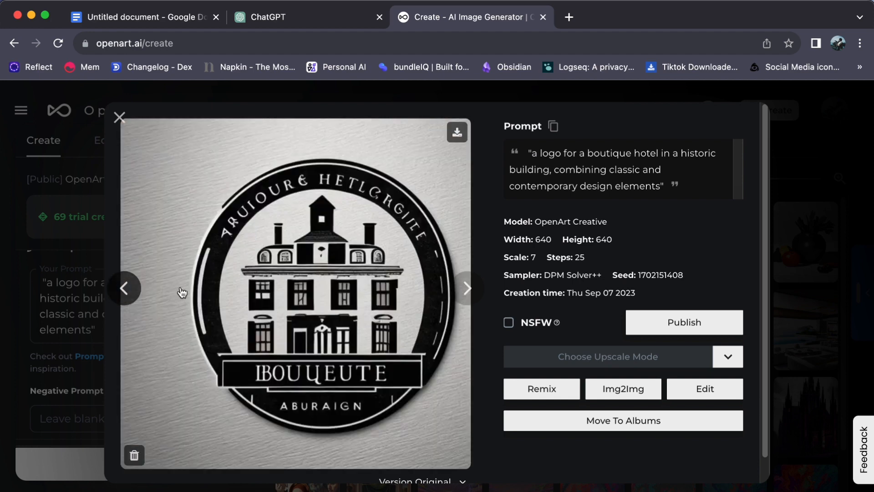
{"action": "mouse_move", "coordinate": [468, 289]}
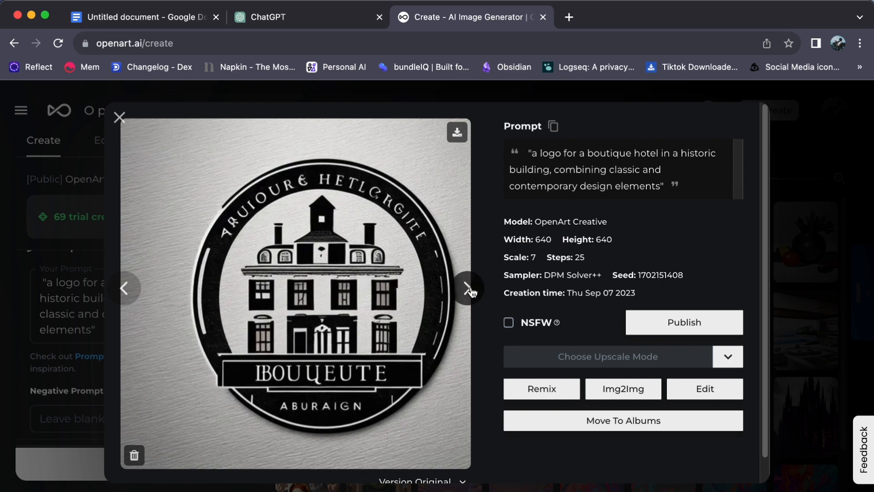
{"action": "left_click", "coordinate": [467, 289]}
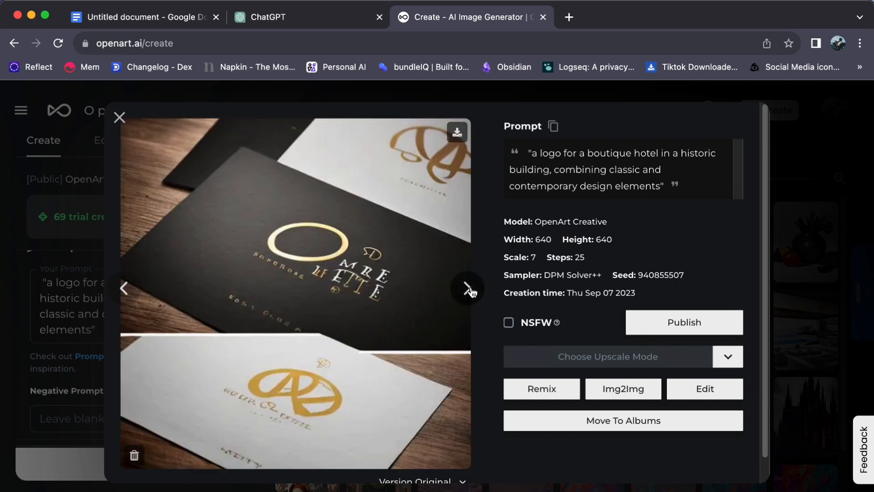
{"action": "left_click", "coordinate": [466, 288]}
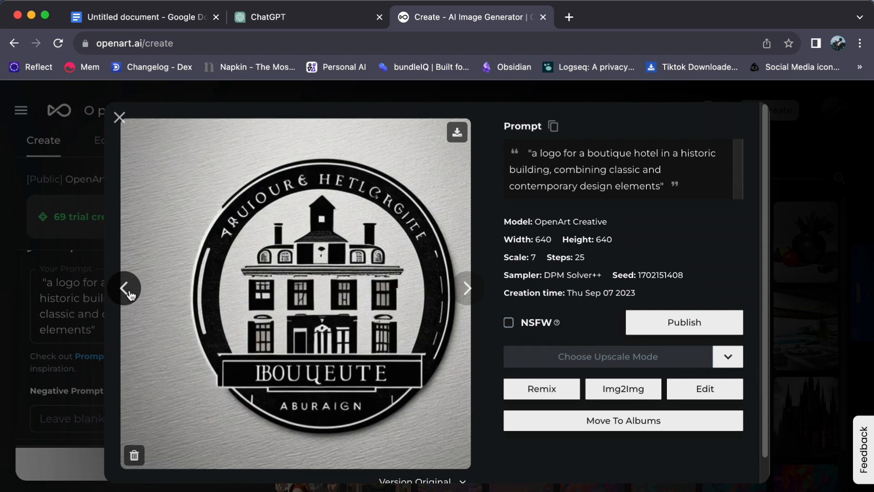
{"action": "mouse_move", "coordinate": [468, 289]}
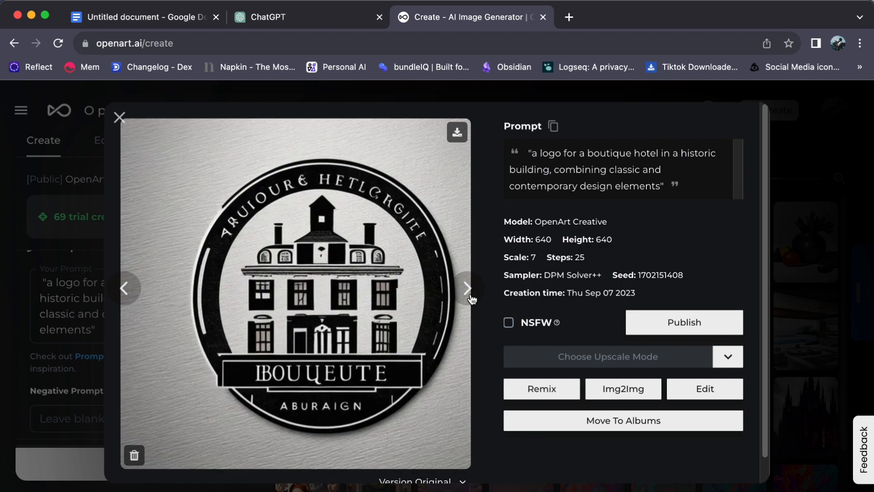
{"action": "left_click", "coordinate": [467, 289]}
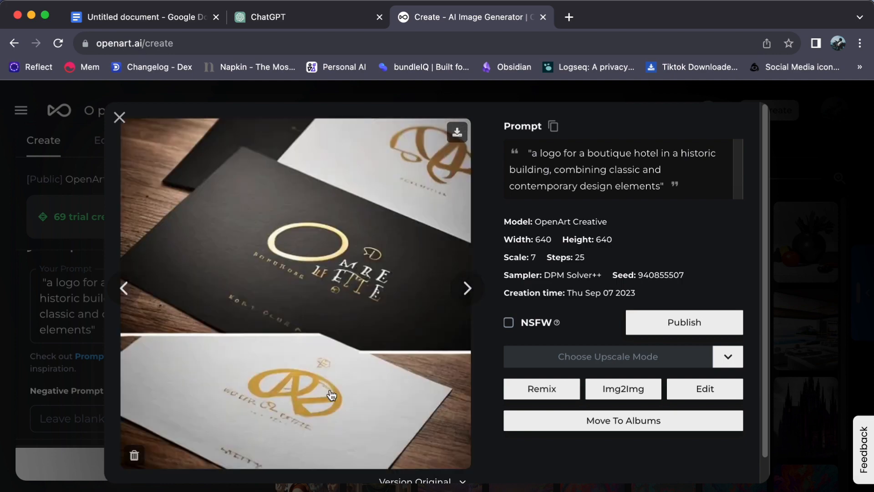
{"action": "left_click", "coordinate": [467, 289]}
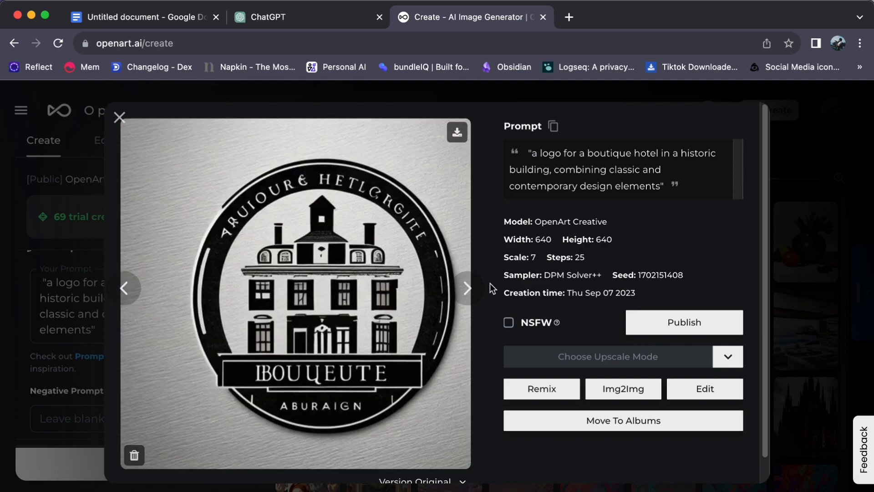